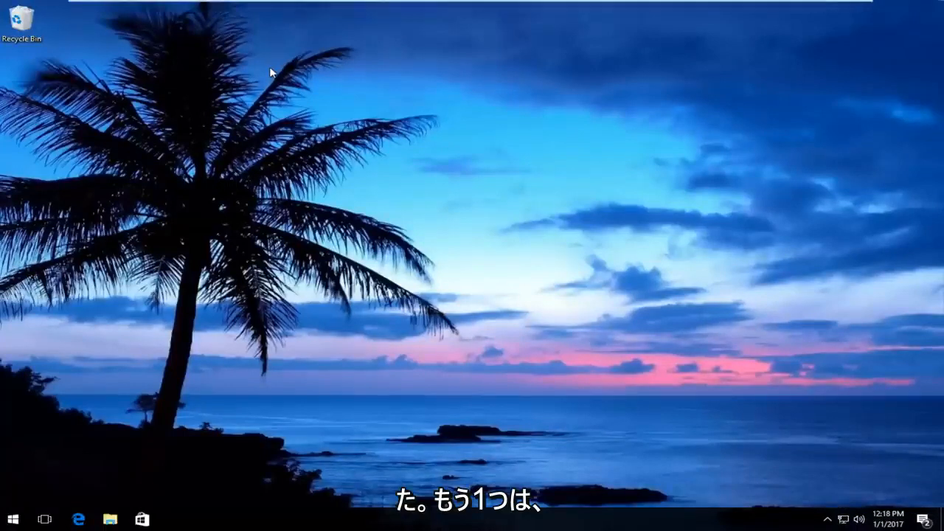
pyautogui.moveTo(190, 118)
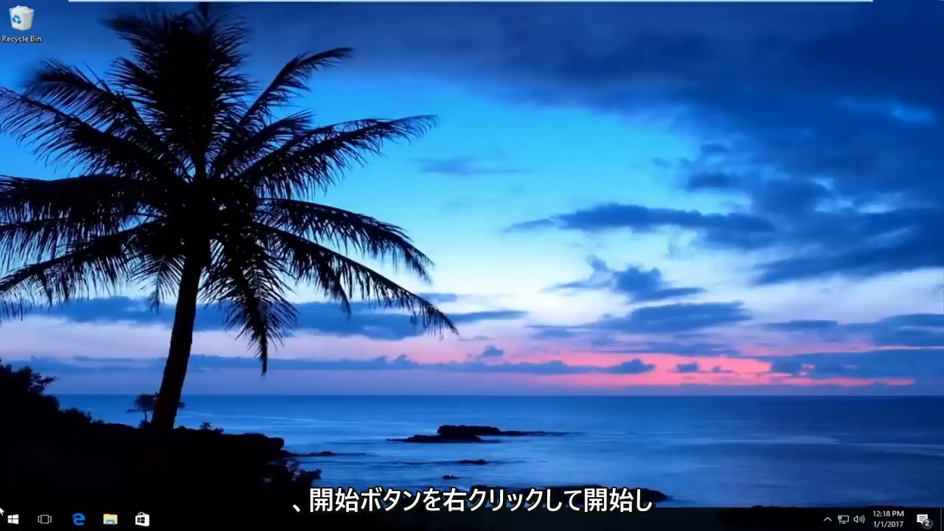
# Launch Command Prompt (Admin) from the Start menu and approve the UAC prompt.
pyautogui.rightClick(12, 519)
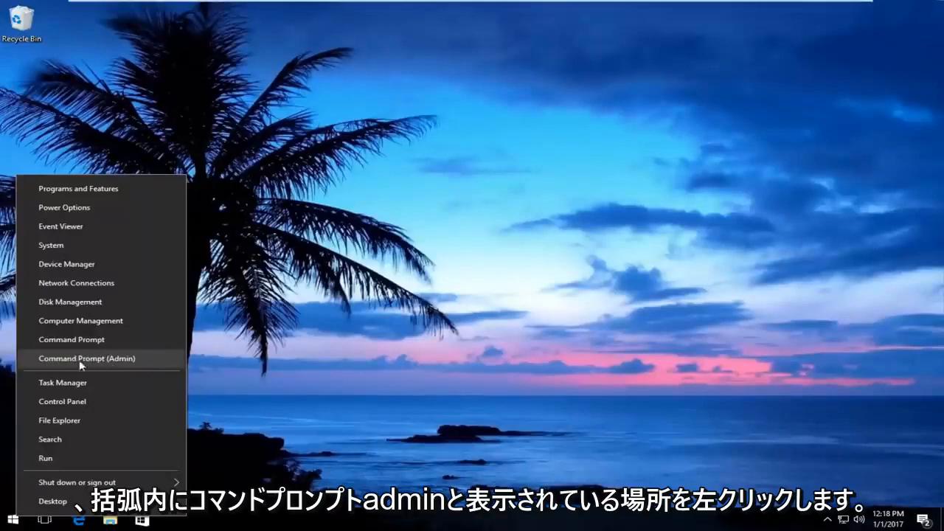
pyautogui.click(86, 359)
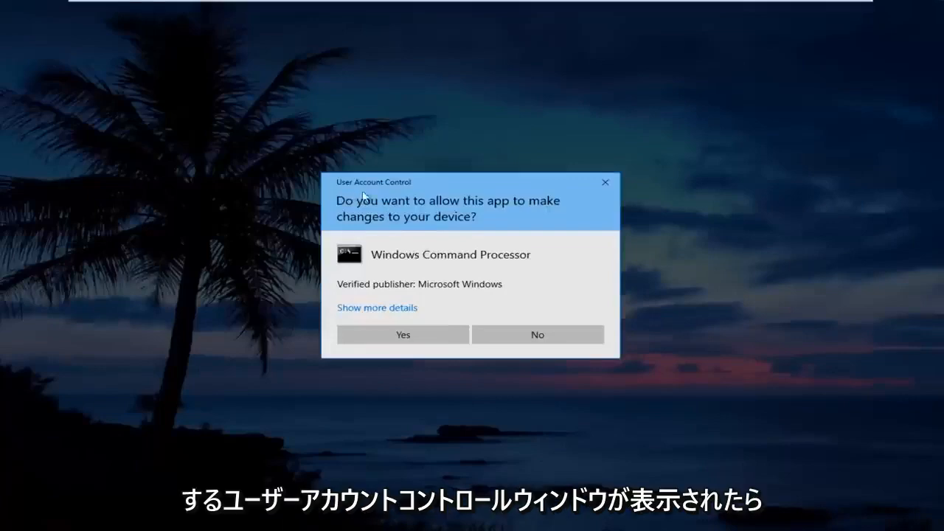
pyautogui.moveTo(403, 334)
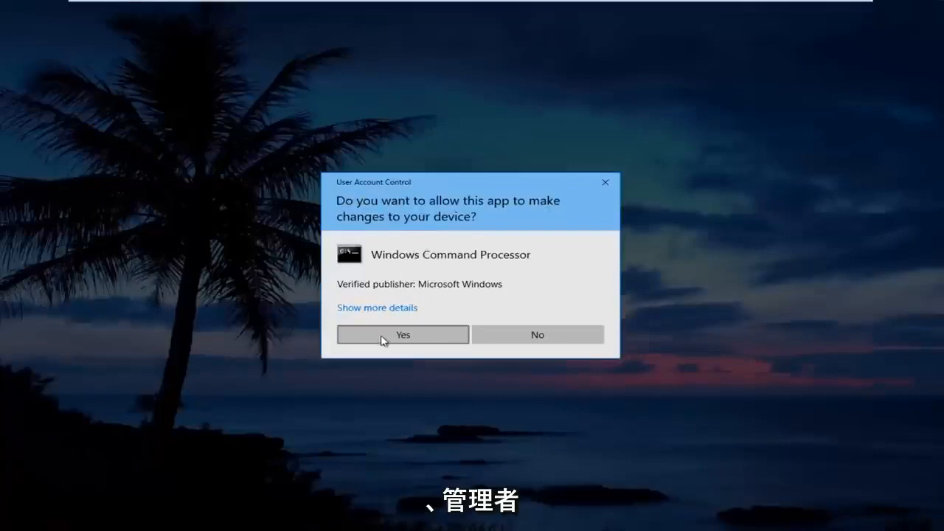
pyautogui.click(402, 333)
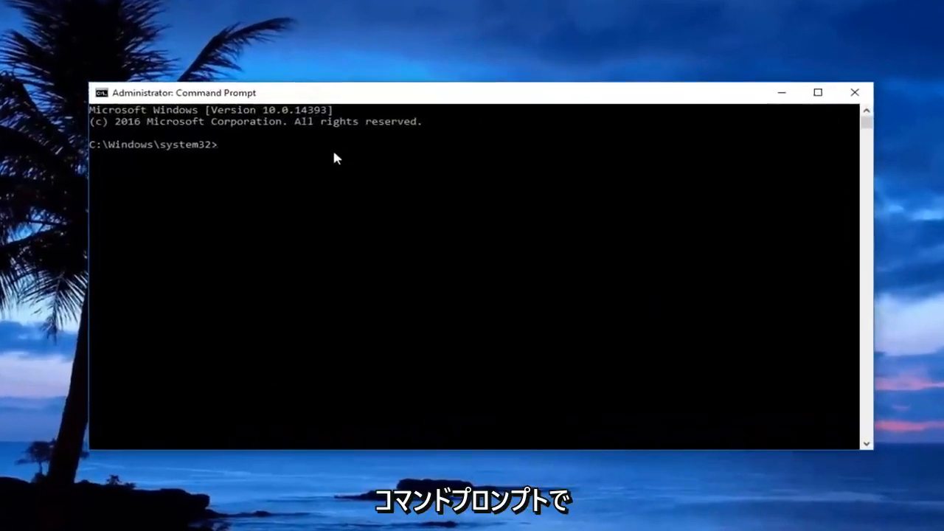
# Run ipconfig /flushdns to clear the DNS resolver cache.
pyautogui.write('ip')
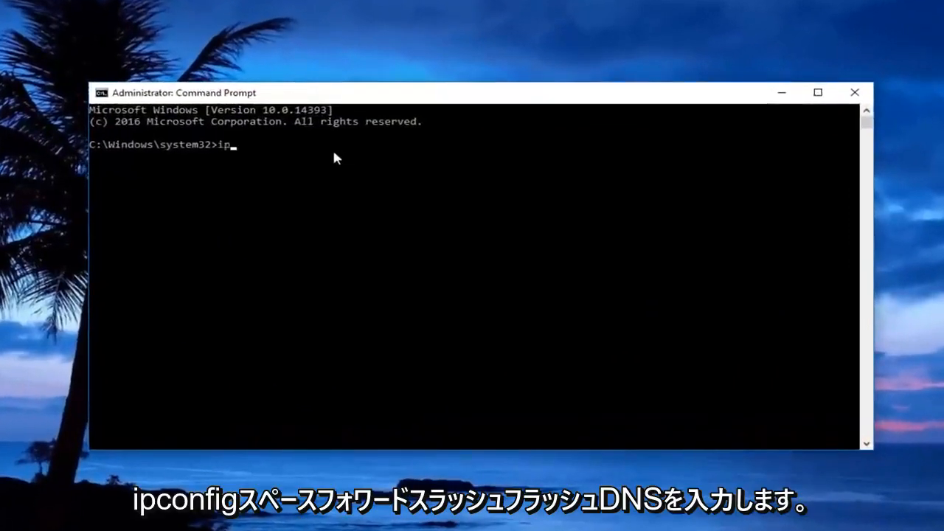
pyautogui.write('config')
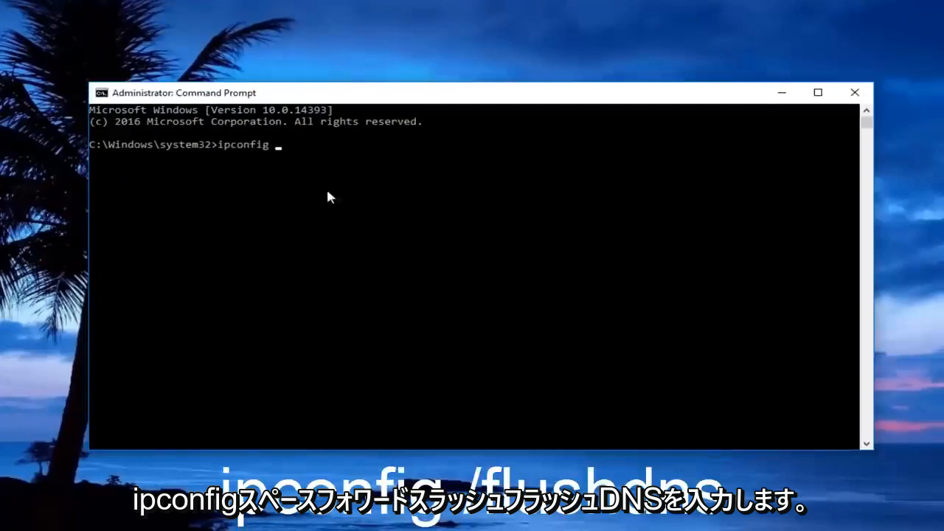
pyautogui.write('/')
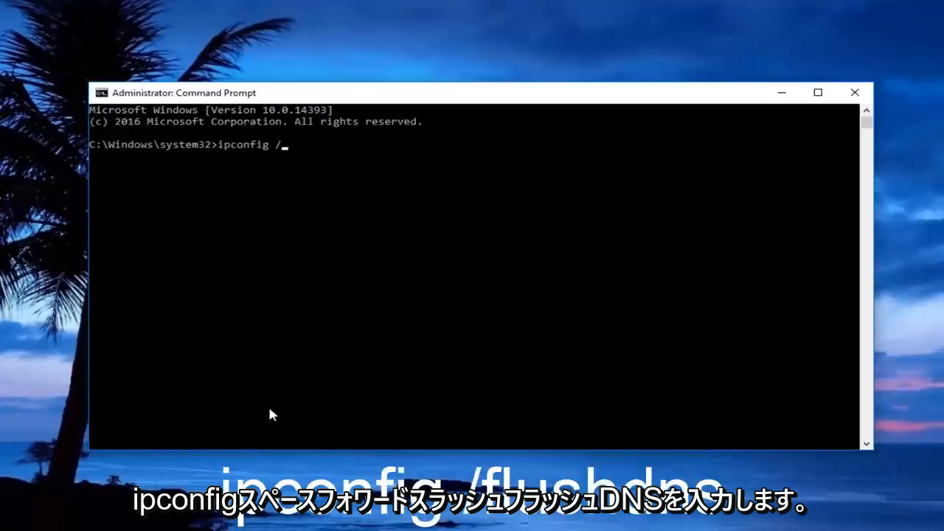
pyautogui.write('flushdns')
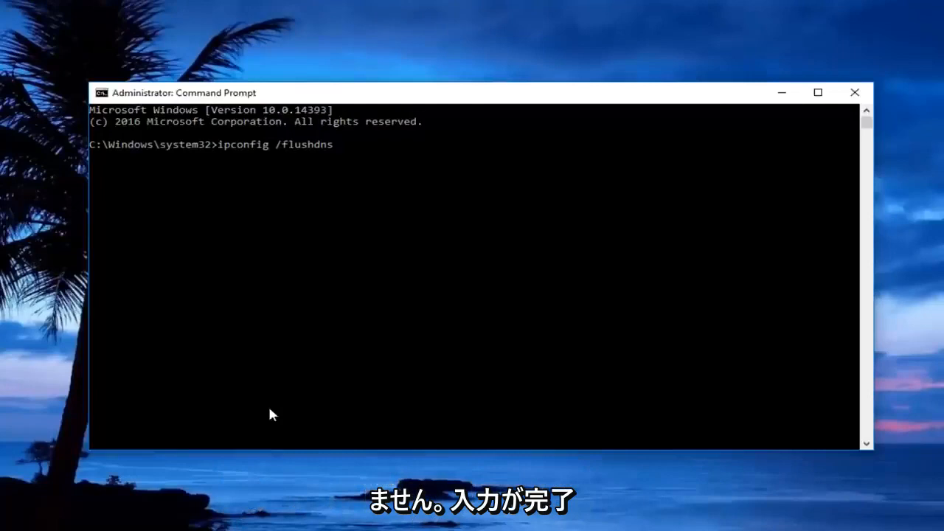
pyautogui.press('Return')
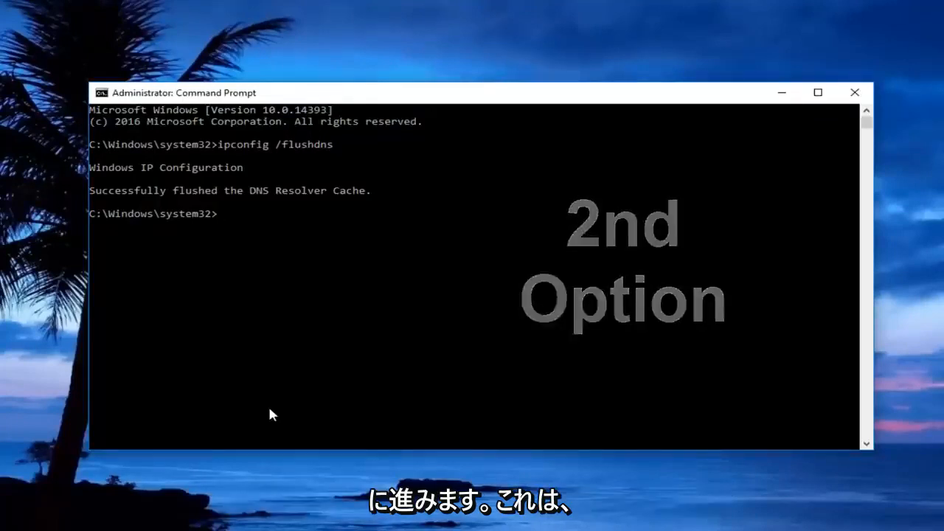
# Run netsh int ip set dns, which prints its usage help.
pyautogui.write('netsh')
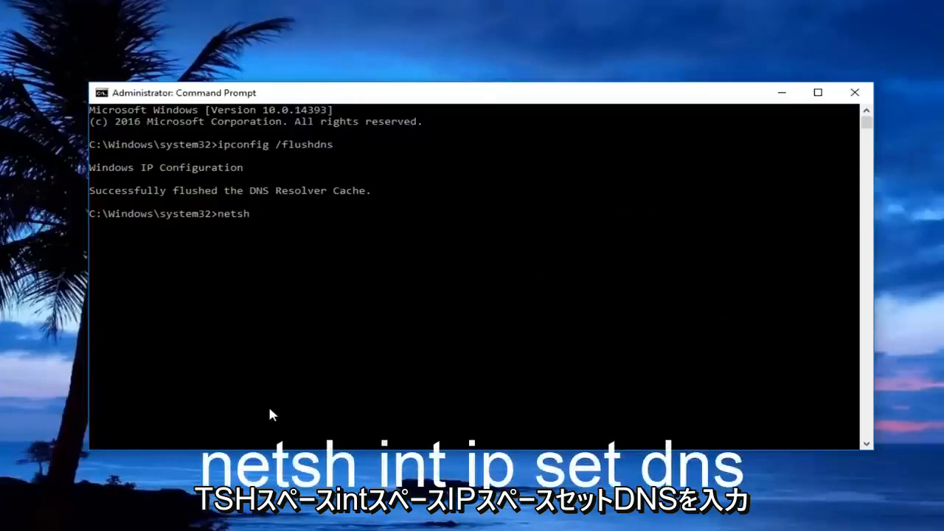
pyautogui.write('int ip')
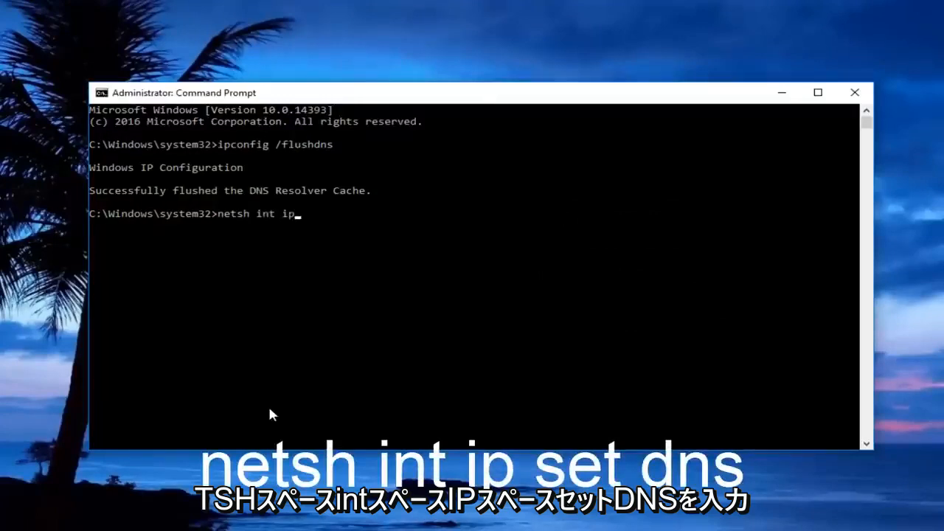
pyautogui.write('set dn')
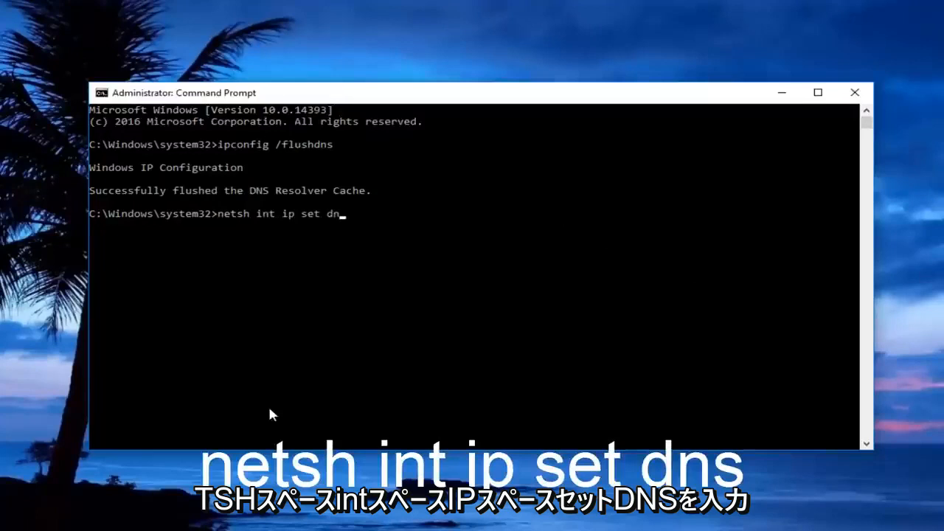
pyautogui.write('s')
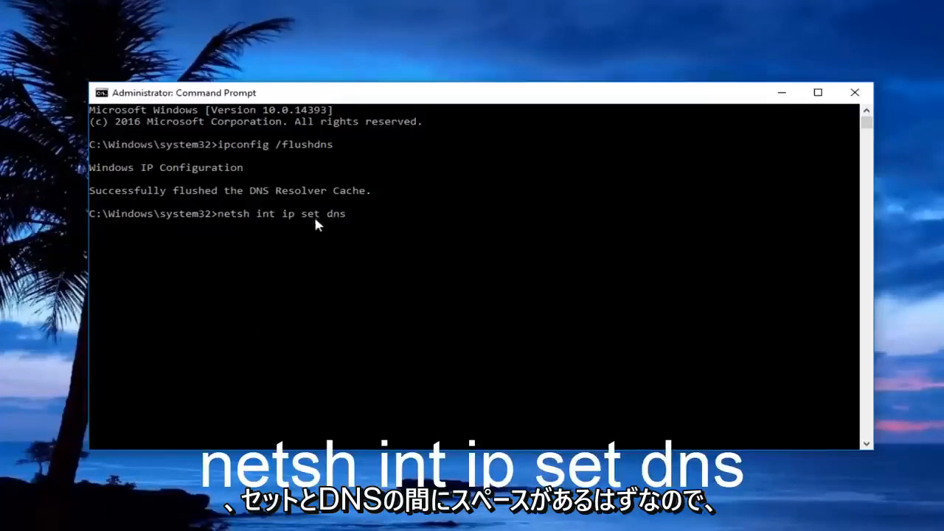
pyautogui.moveTo(243, 224)
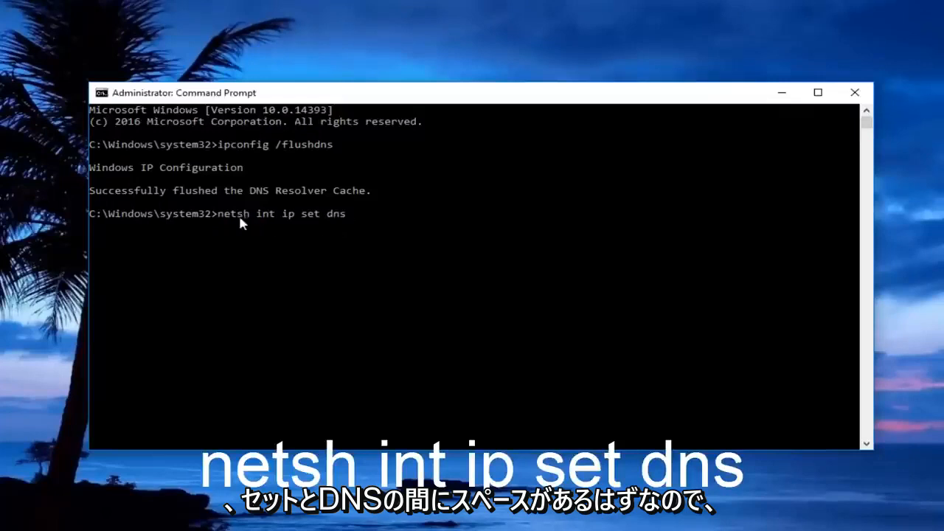
pyautogui.moveTo(312, 251)
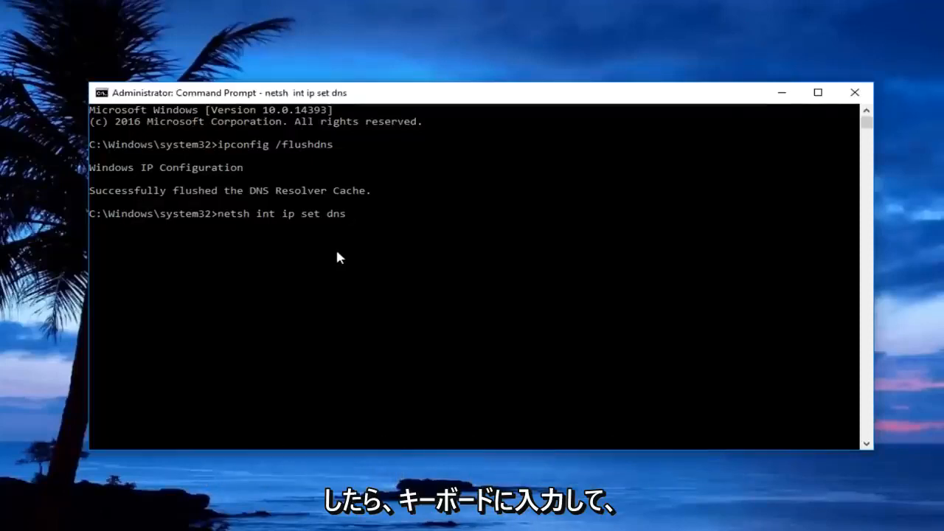
pyautogui.press('Return')
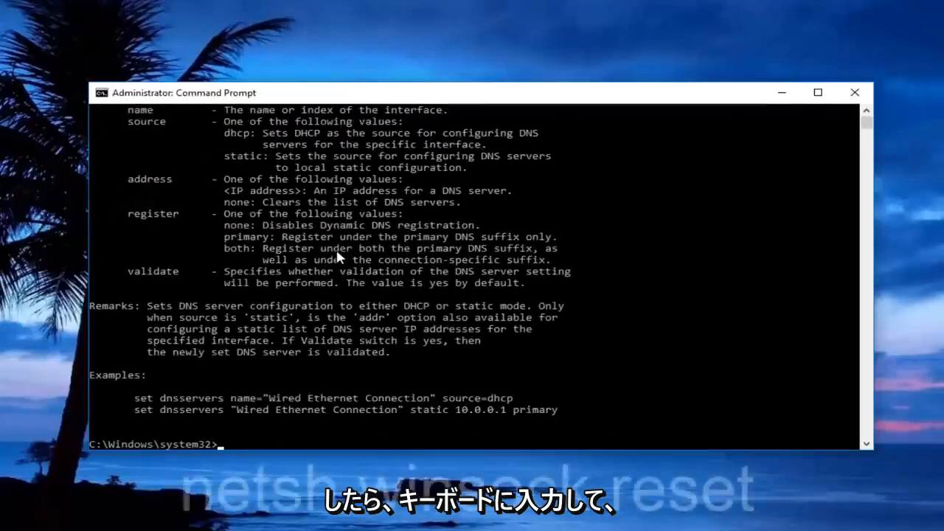
# Run netsh winsock reset to reset the Winsock Catalog, then close the window.
pyautogui.write('net')
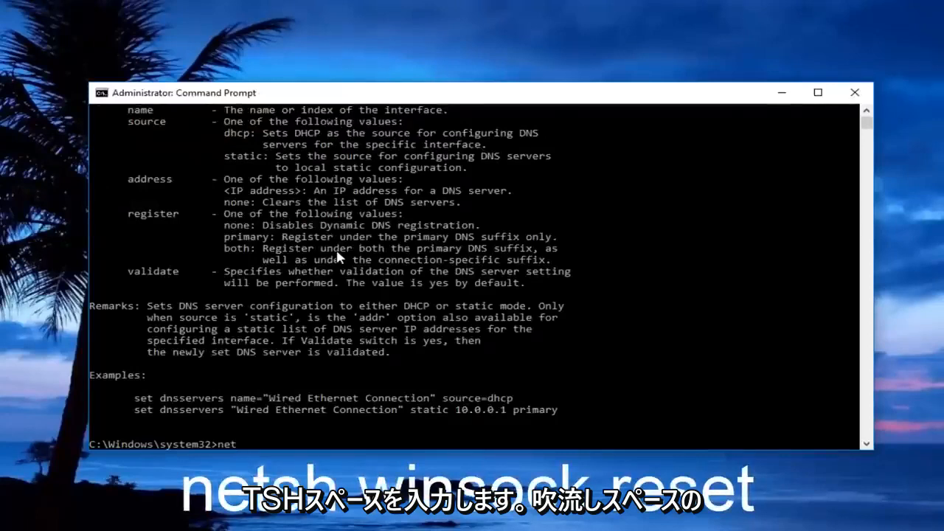
pyautogui.write('sh')
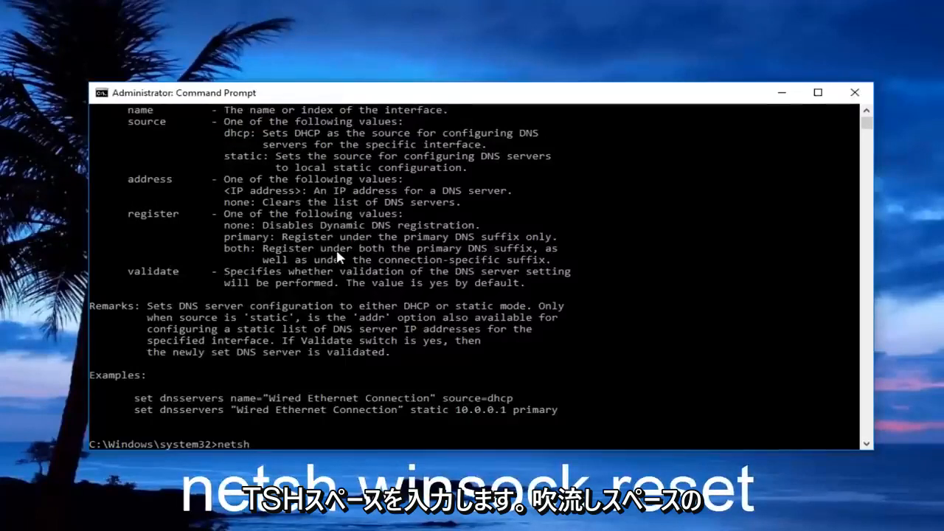
pyautogui.write('winsock')
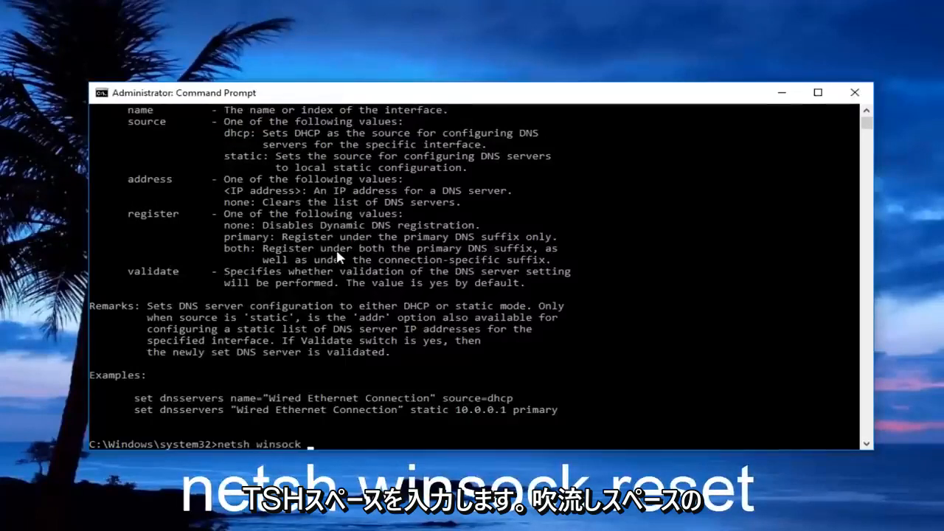
pyautogui.write('reset')
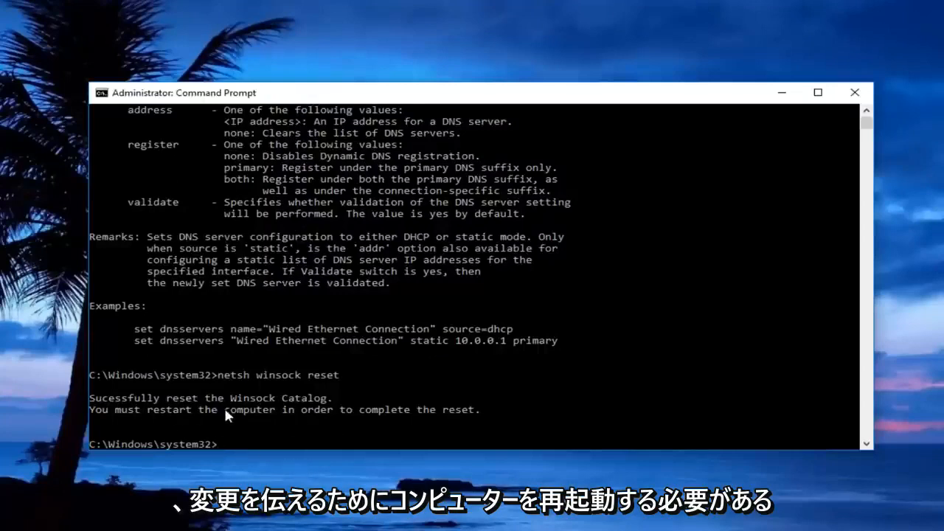
pyautogui.moveTo(873, 98)
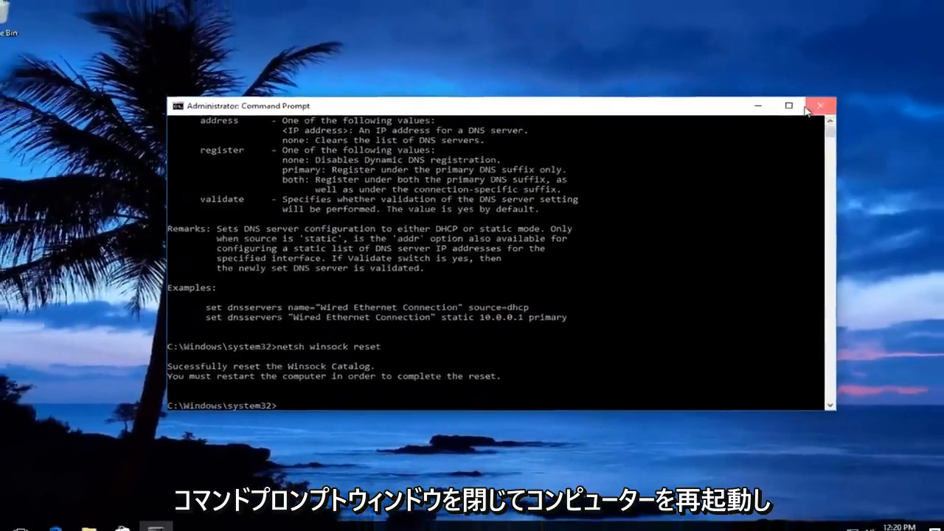
pyautogui.click(820, 107)
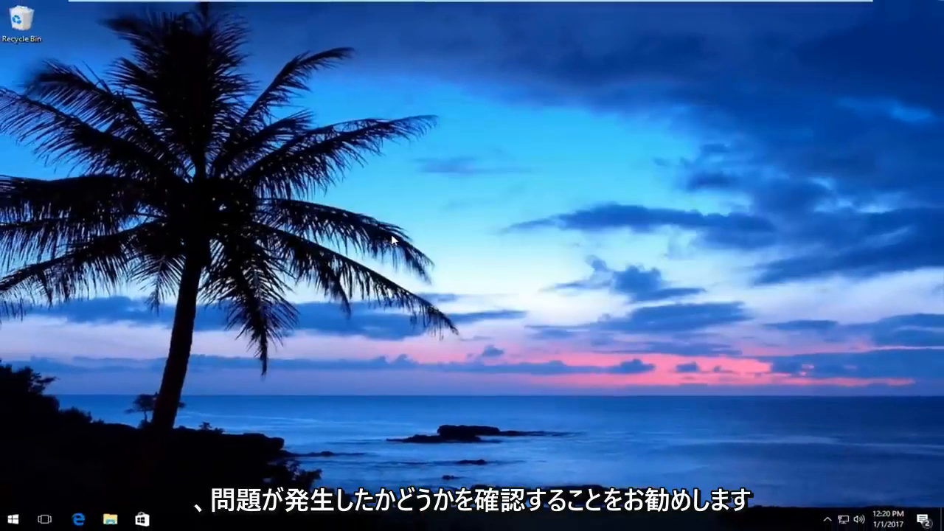